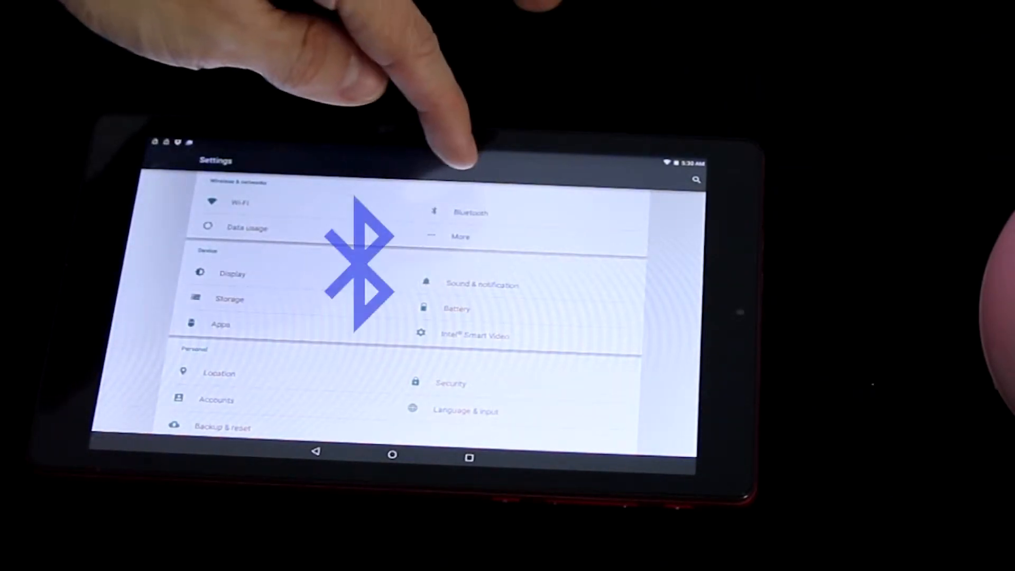
Open the Bluetooth page from the Wireless & networks section of Settings
left_click(470, 212)
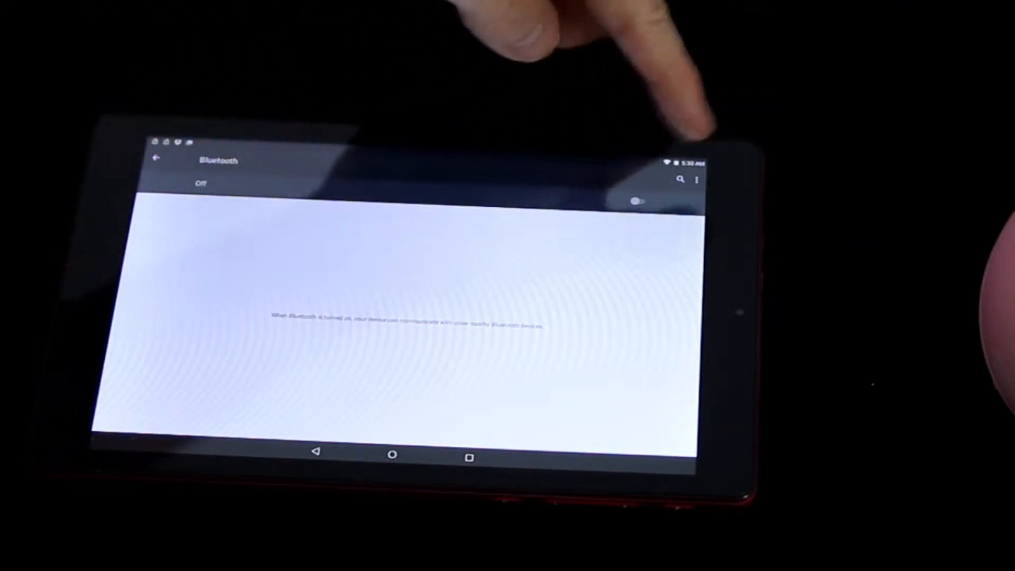
Switch the Bluetooth toggle on so the page shows Bluetooth turning on
left_click(638, 200)
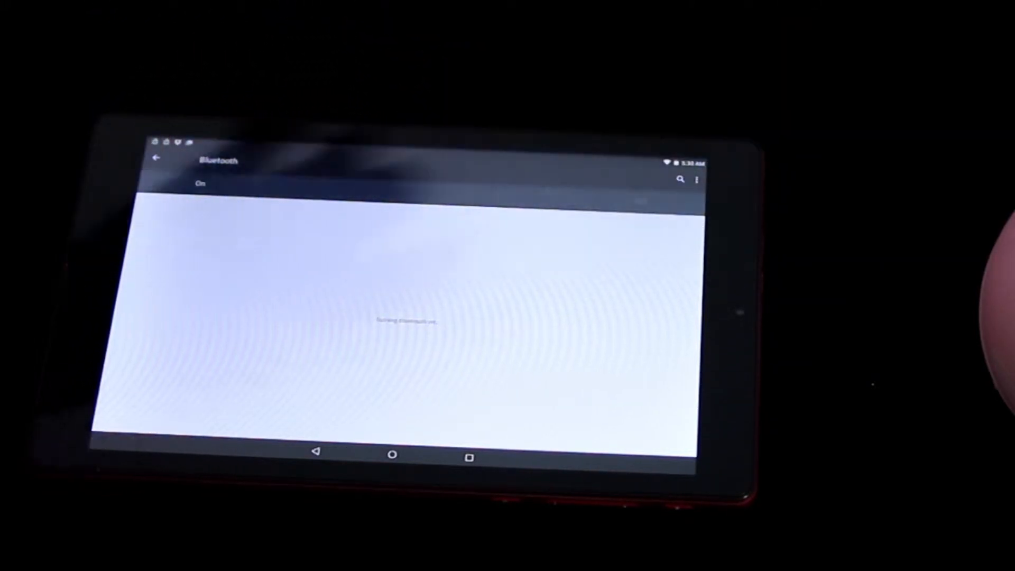